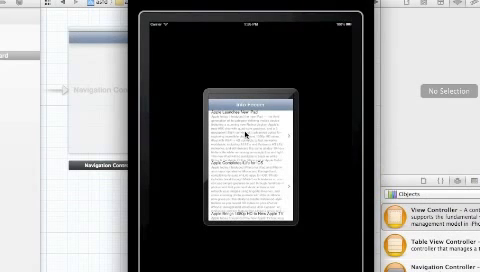
pyautogui.scroll(-3)
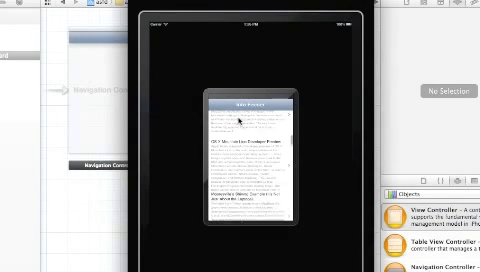
pyautogui.scroll(-3)
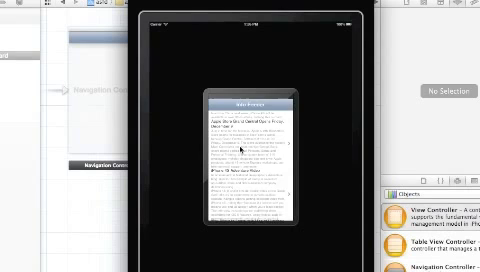